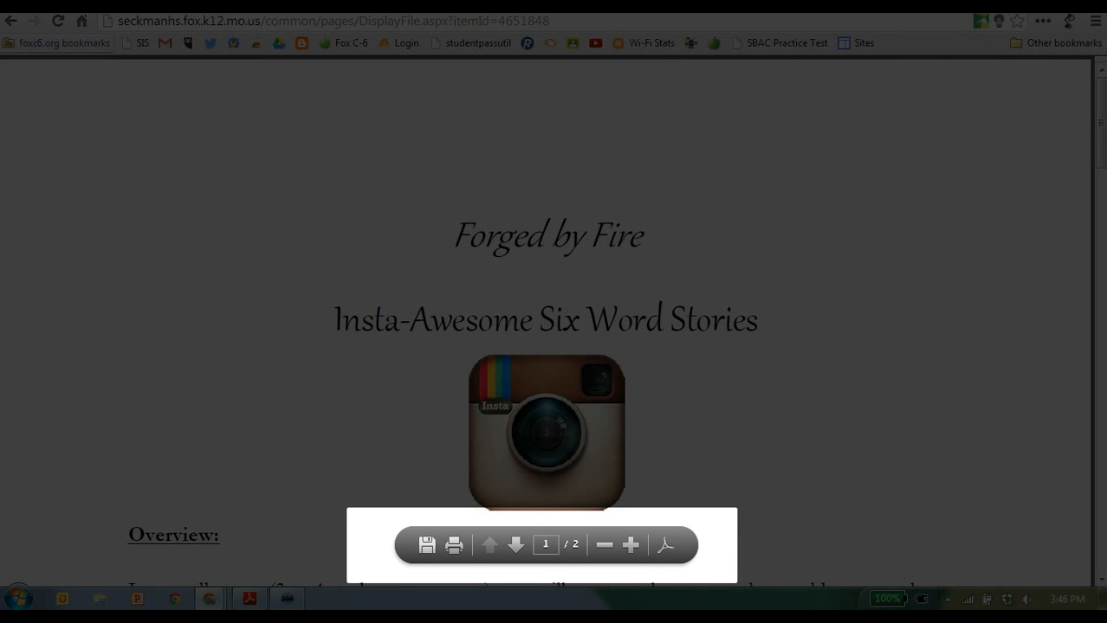
pyautogui.moveTo(427, 545)
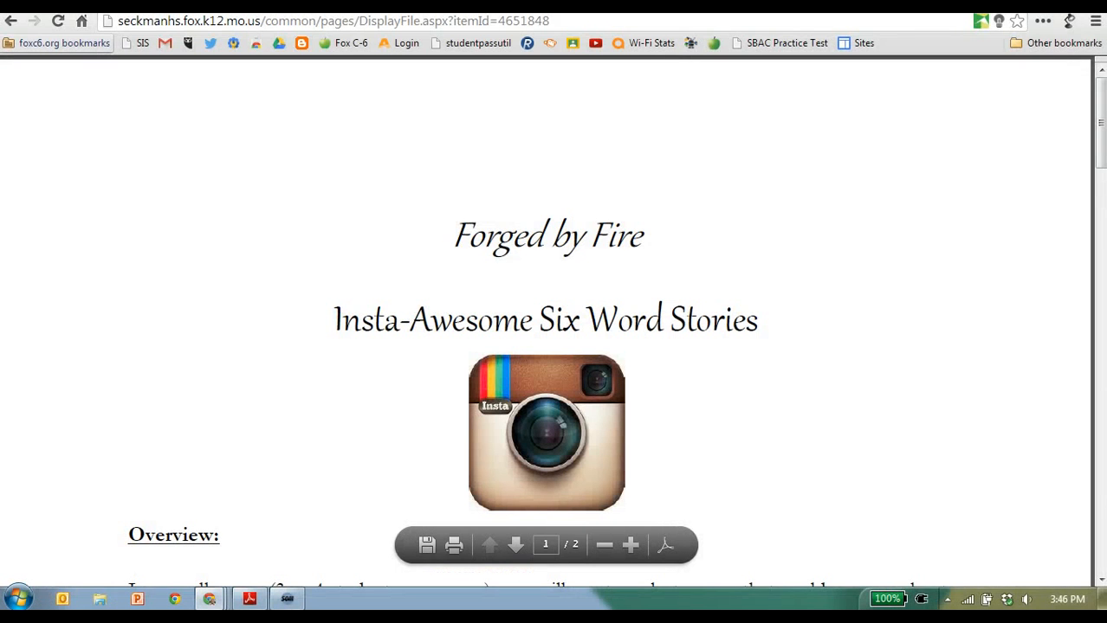
# Save the Six Word Stories PDF to the desktop as 'Classroom File'
pyautogui.click(426, 545)
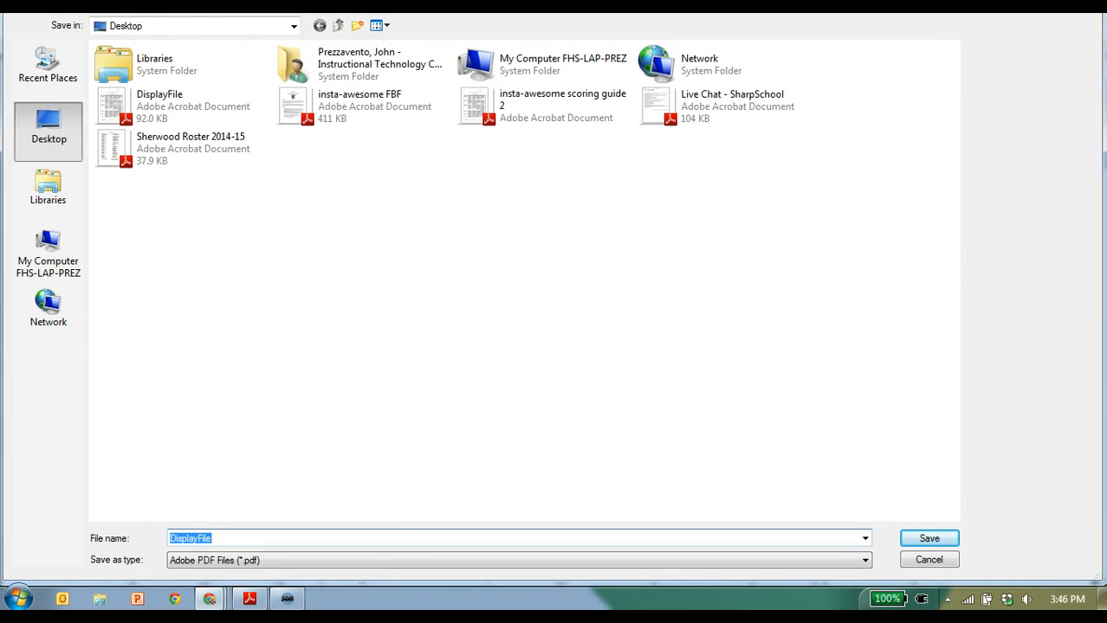
pyautogui.write('Classroom Fi')
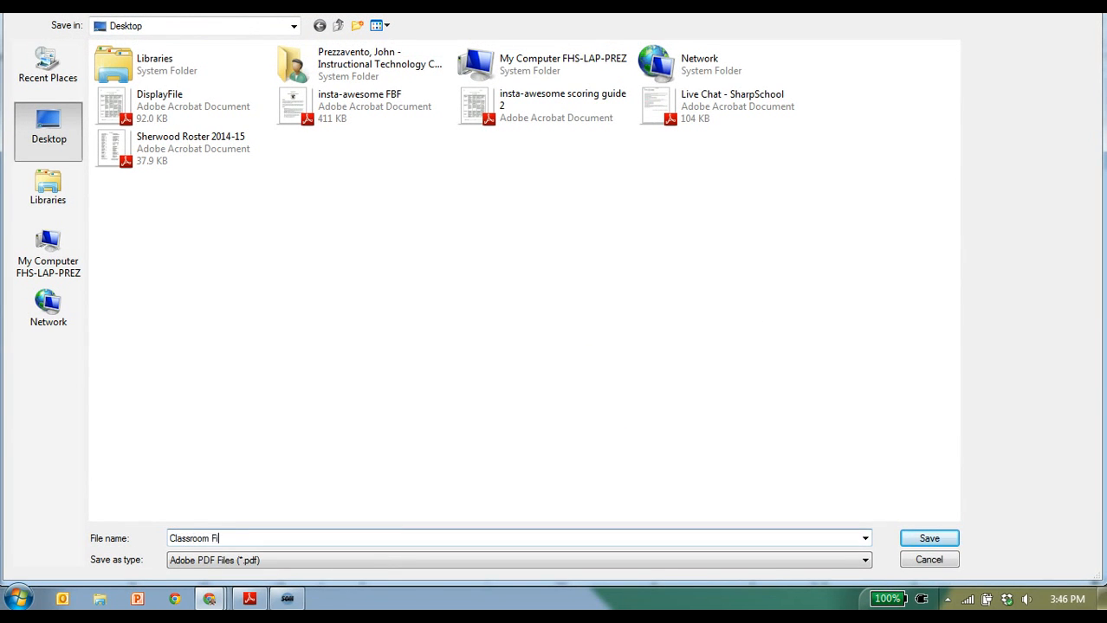
pyautogui.write('le')
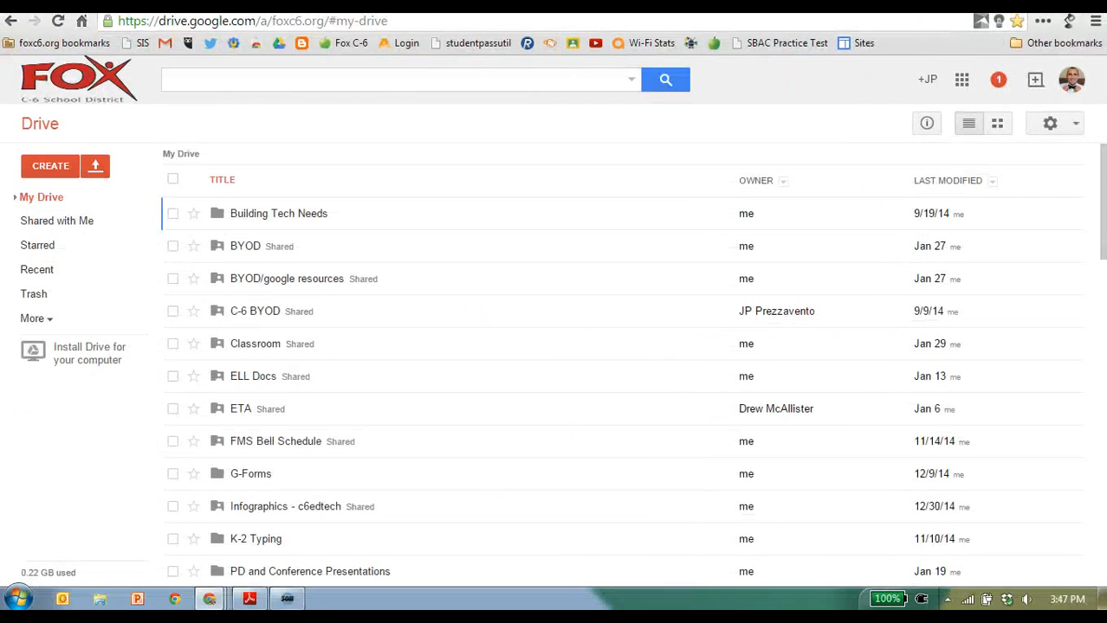
# Open Drive's upload settings to enable converting uploaded files to Google Docs format
pyautogui.click(1050, 123)
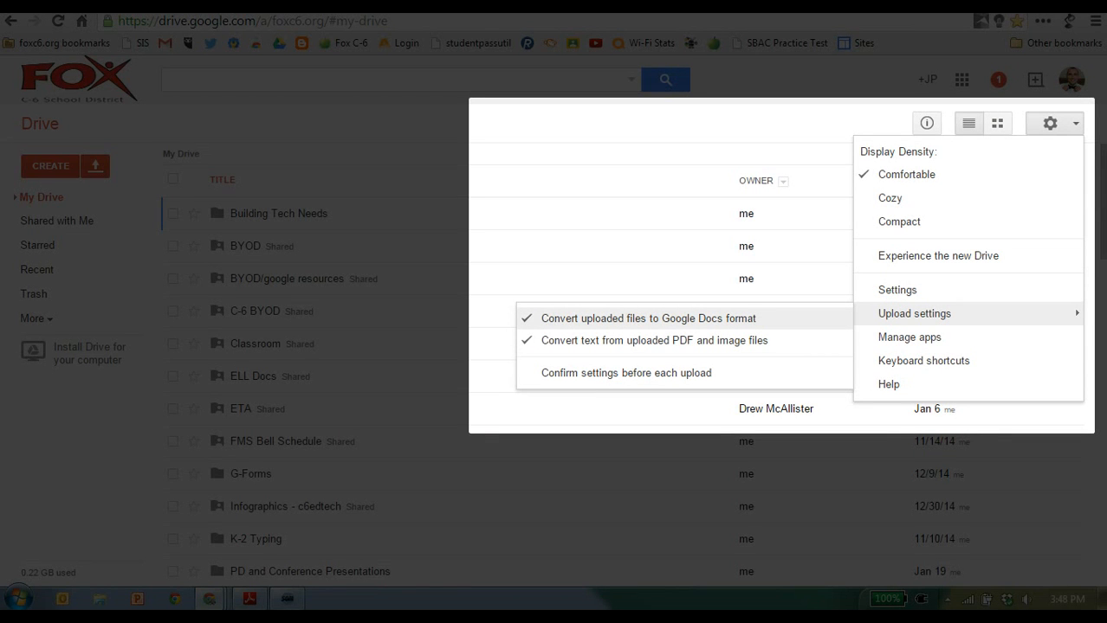
pyautogui.moveTo(654, 340)
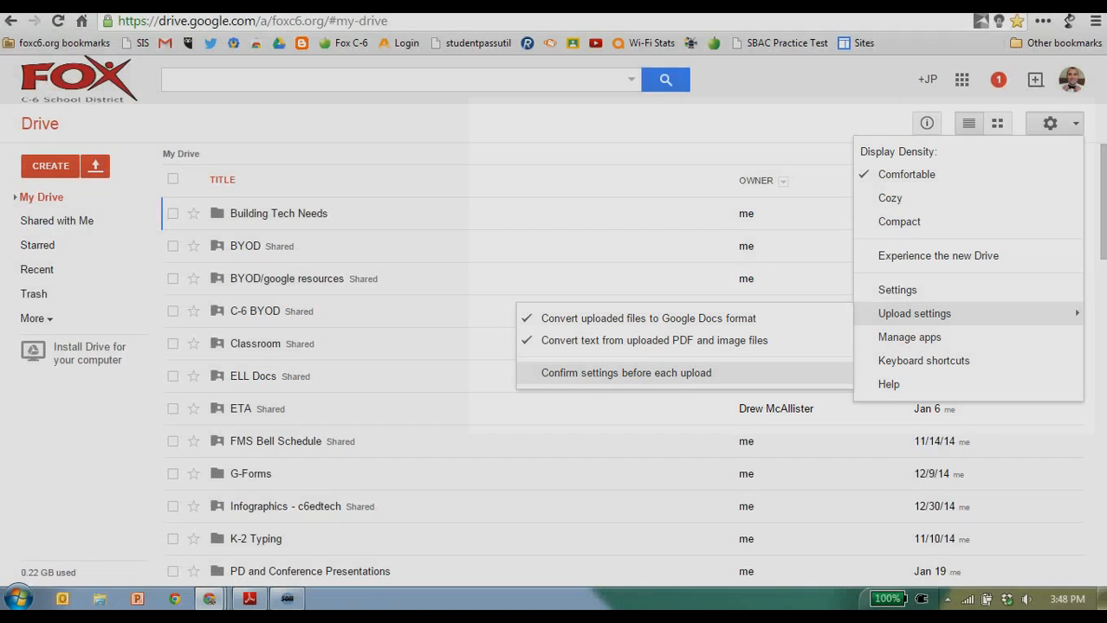
pyautogui.moveTo(938, 256)
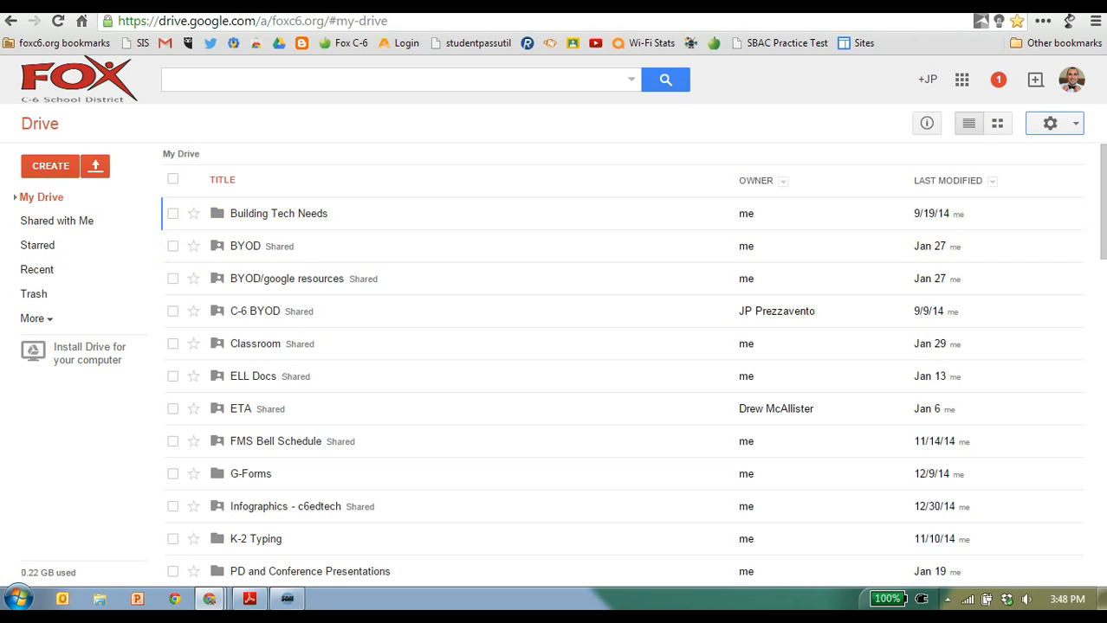
pyautogui.moveTo(50, 165)
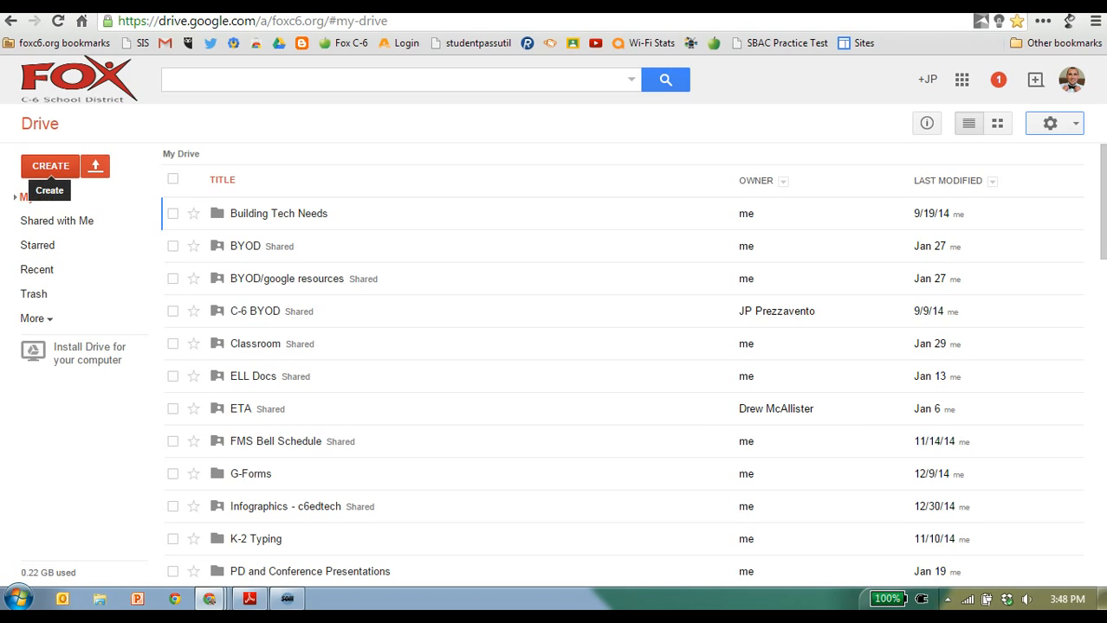
pyautogui.moveTo(95, 166)
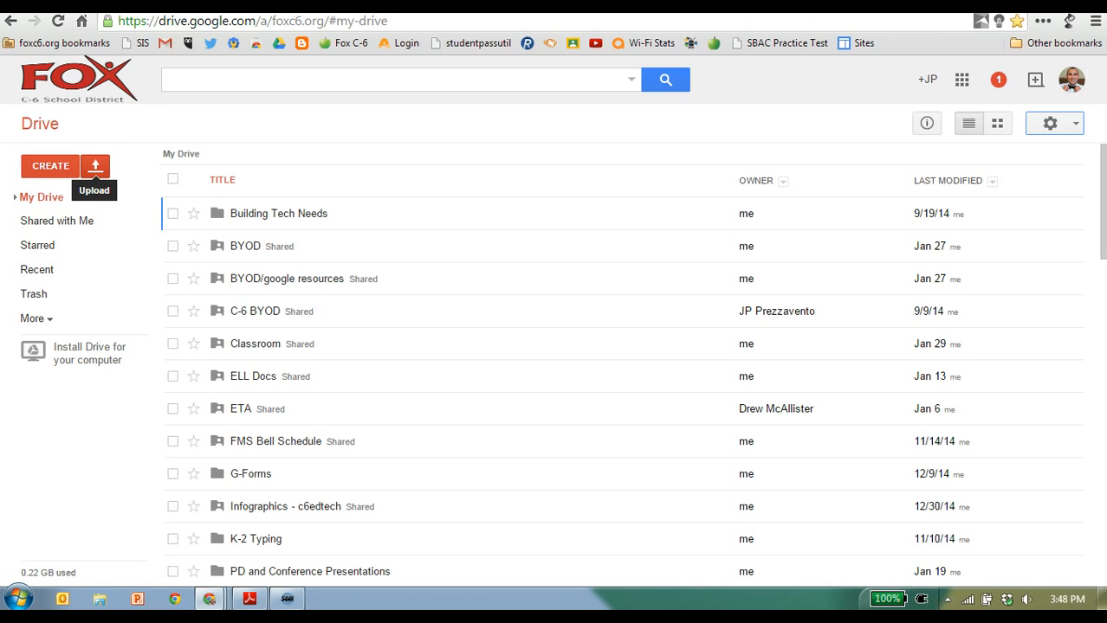
# Upload Classroom File from the desktop to My Drive as a converted Google Doc
pyautogui.click(95, 166)
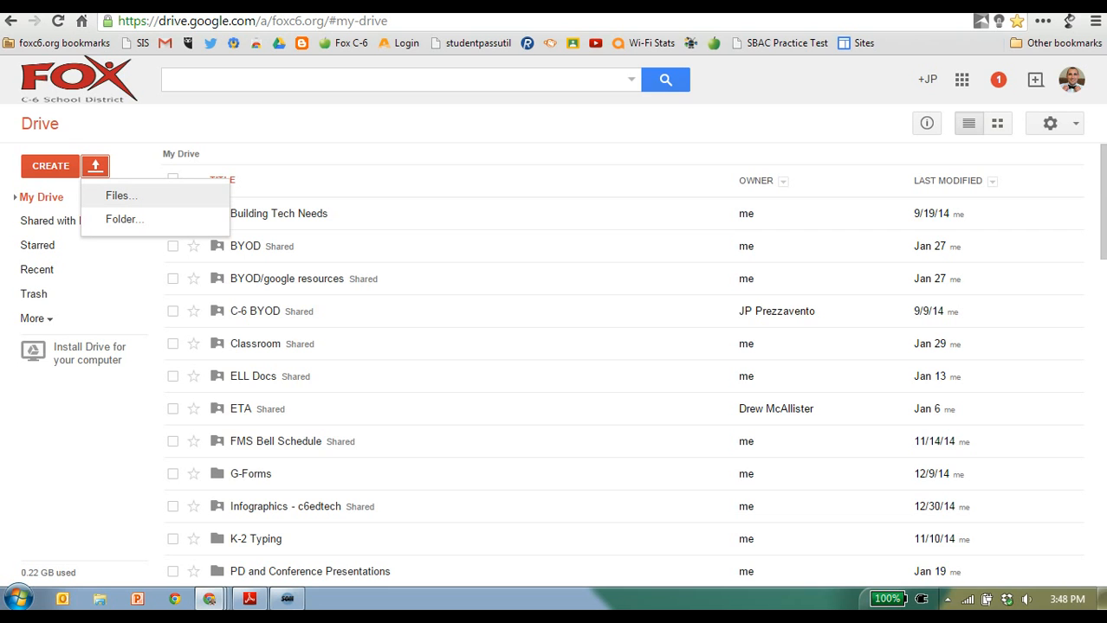
pyautogui.click(121, 195)
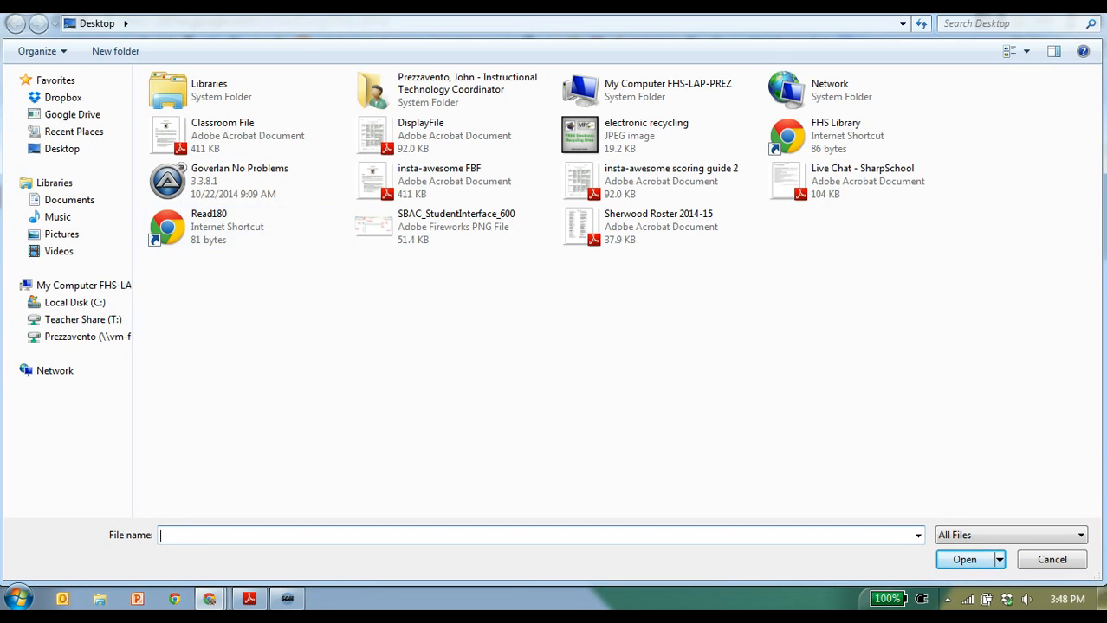
pyautogui.click(964, 559)
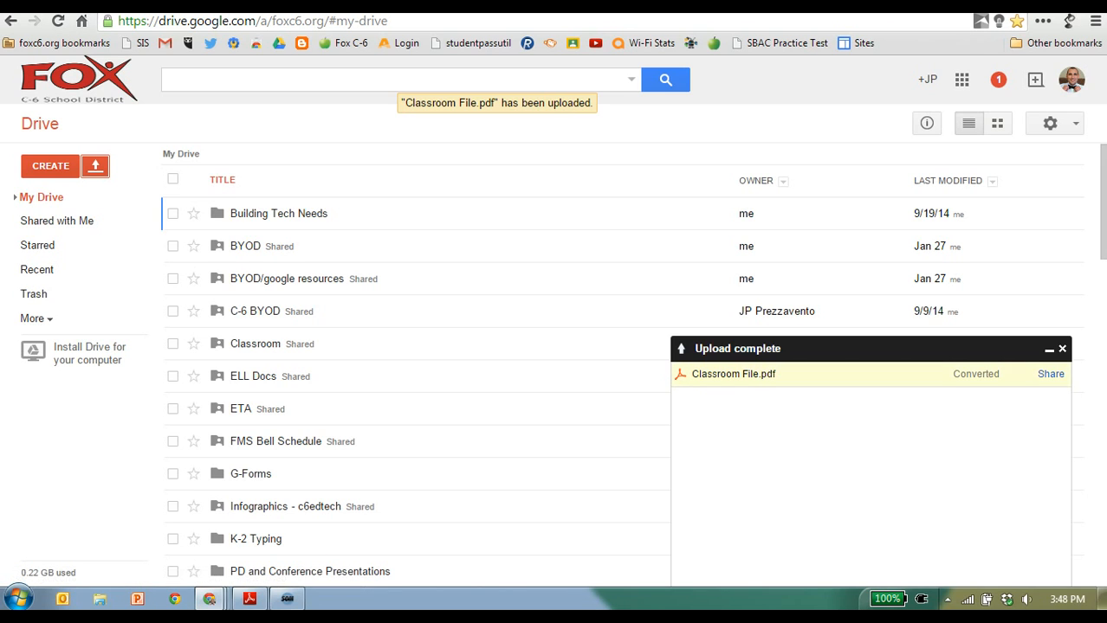
pyautogui.moveTo(734, 374)
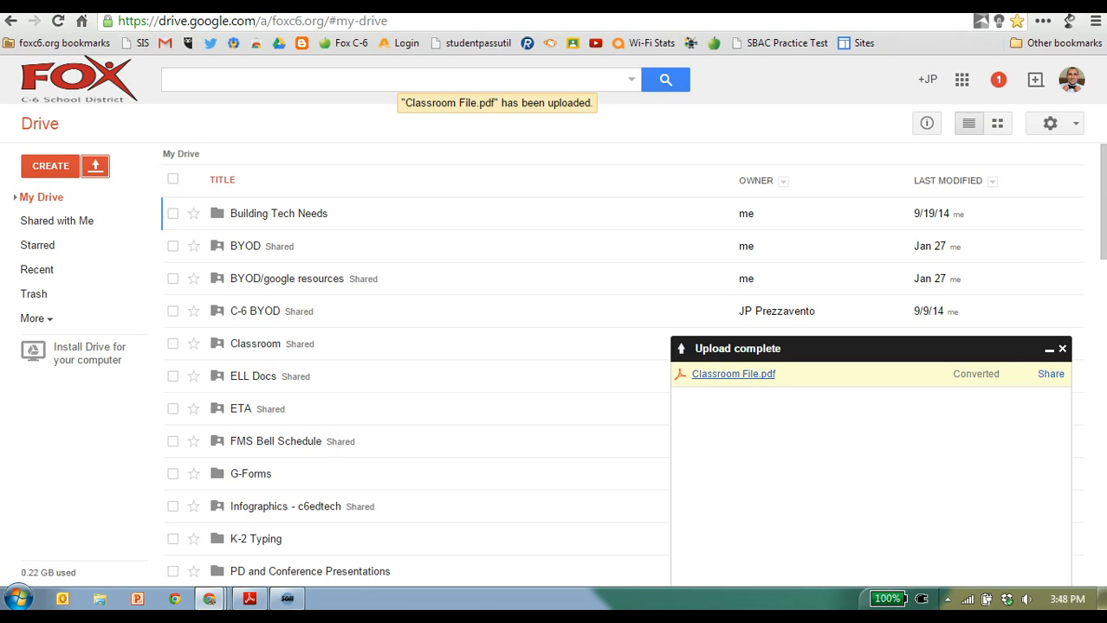
pyautogui.moveTo(734, 374)
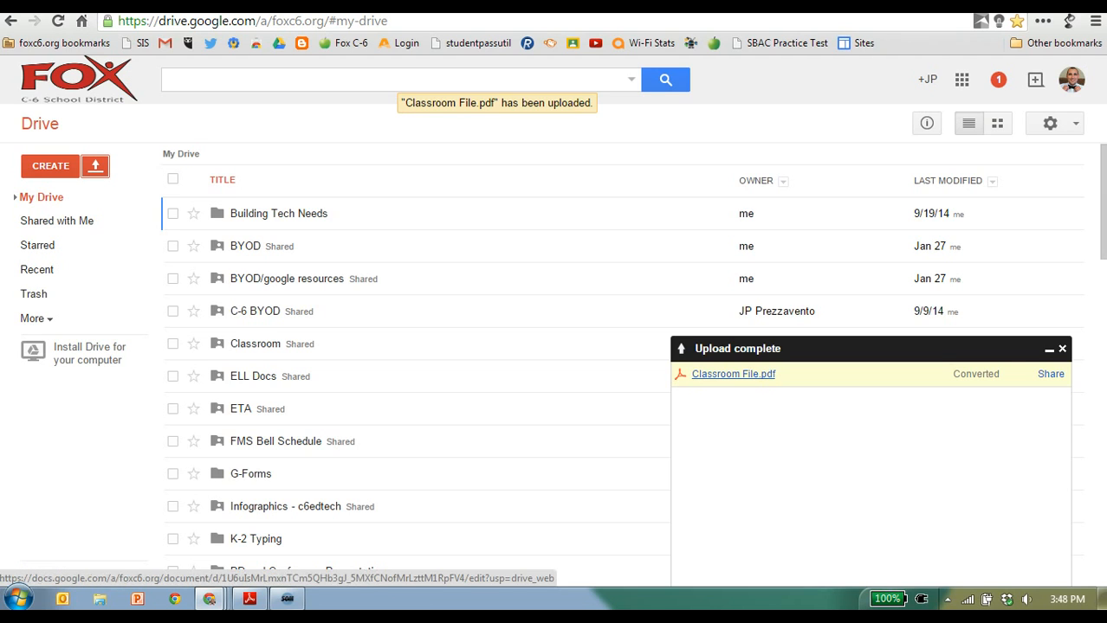
pyautogui.click(734, 373)
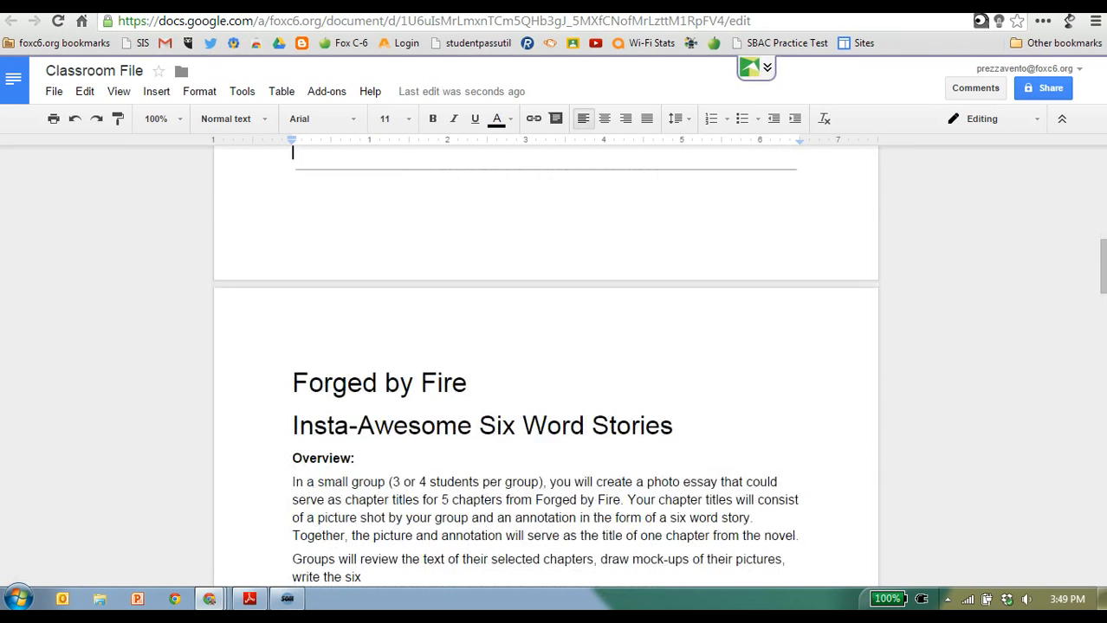
pyautogui.scroll(-3)
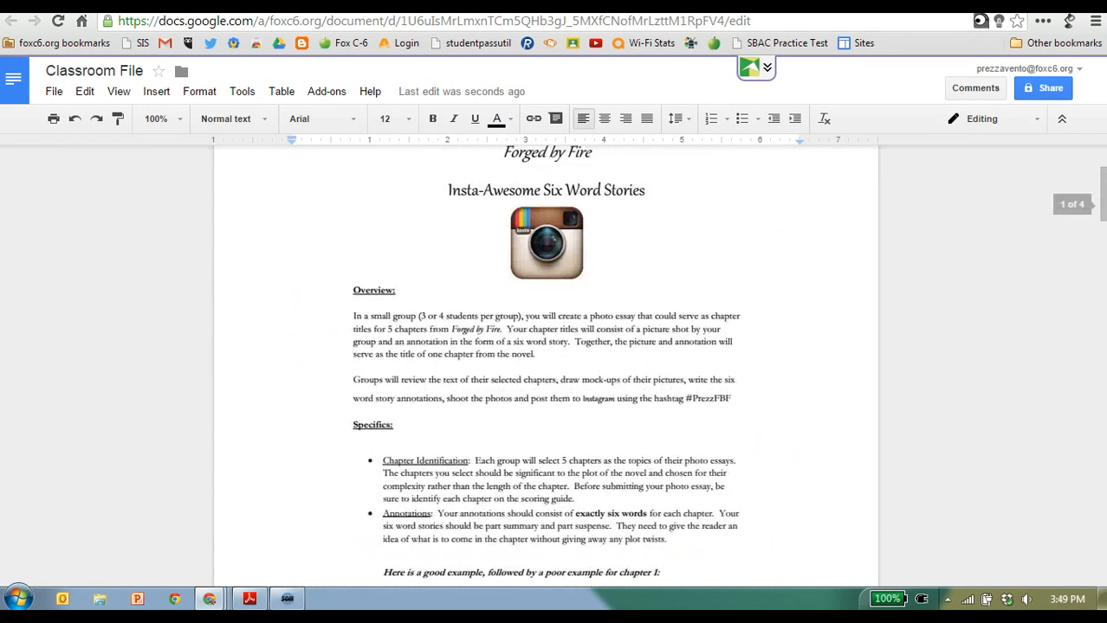
pyautogui.scroll(3)
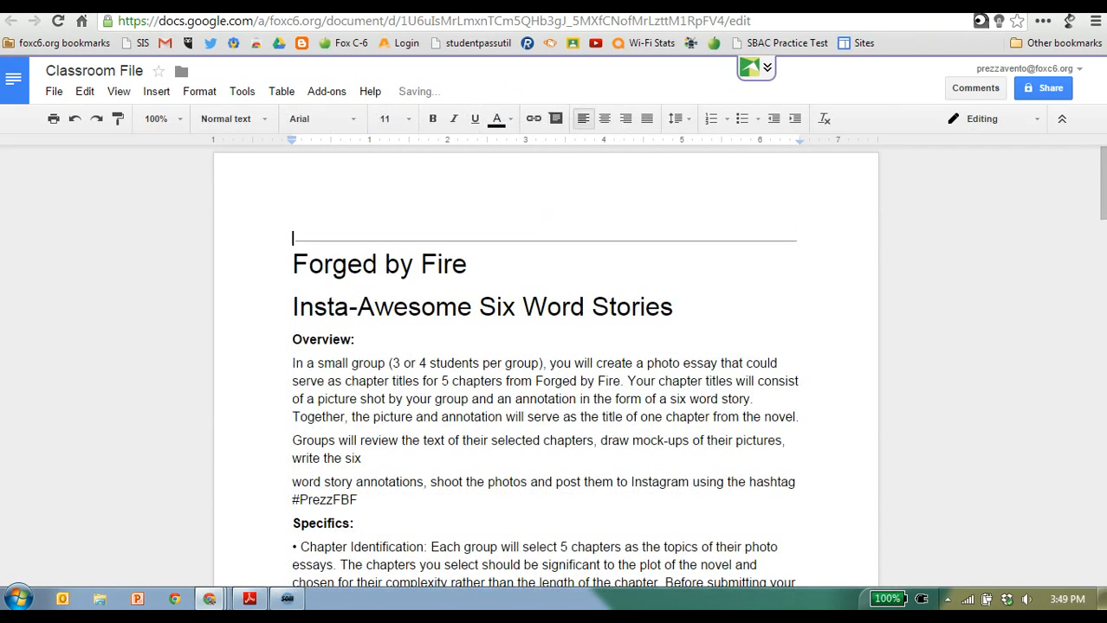
pyautogui.scroll(-3)
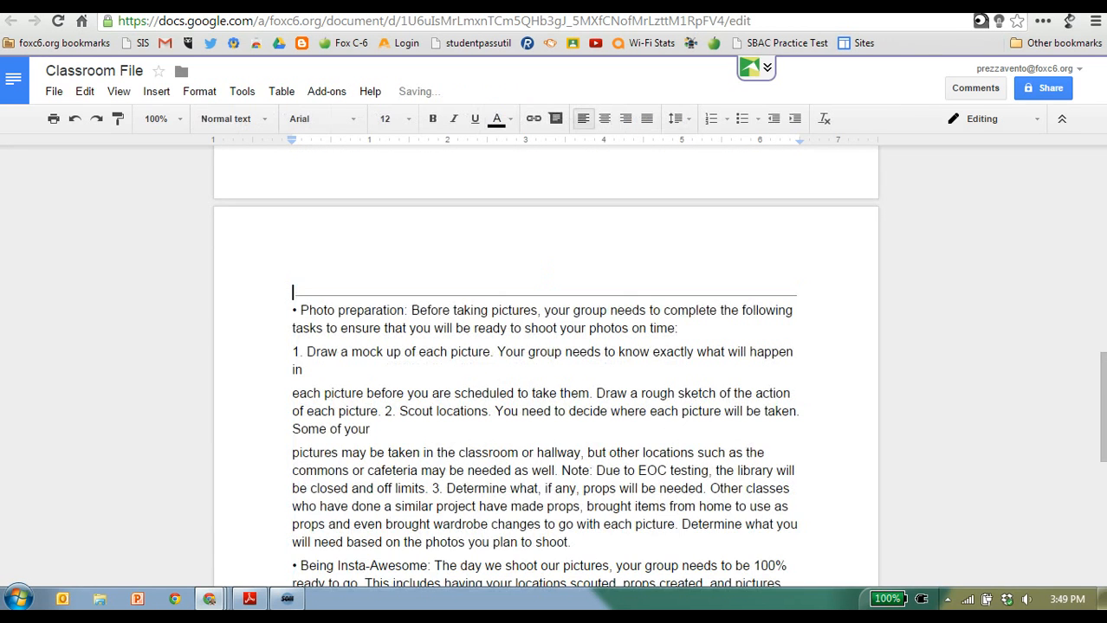
pyautogui.scroll(-3)
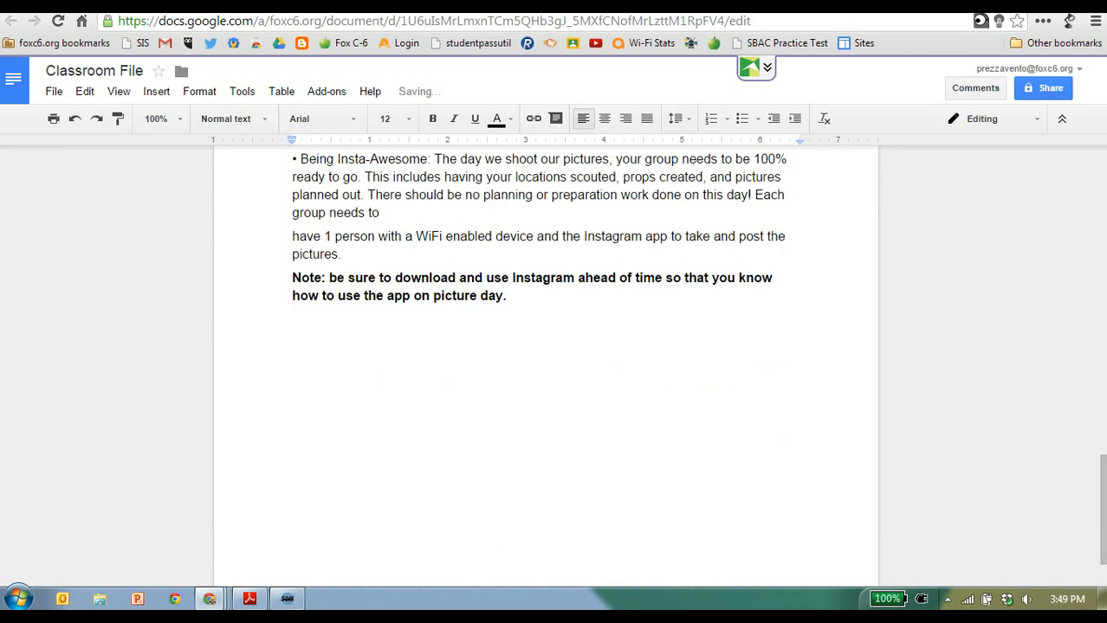
pyautogui.scroll(-3)
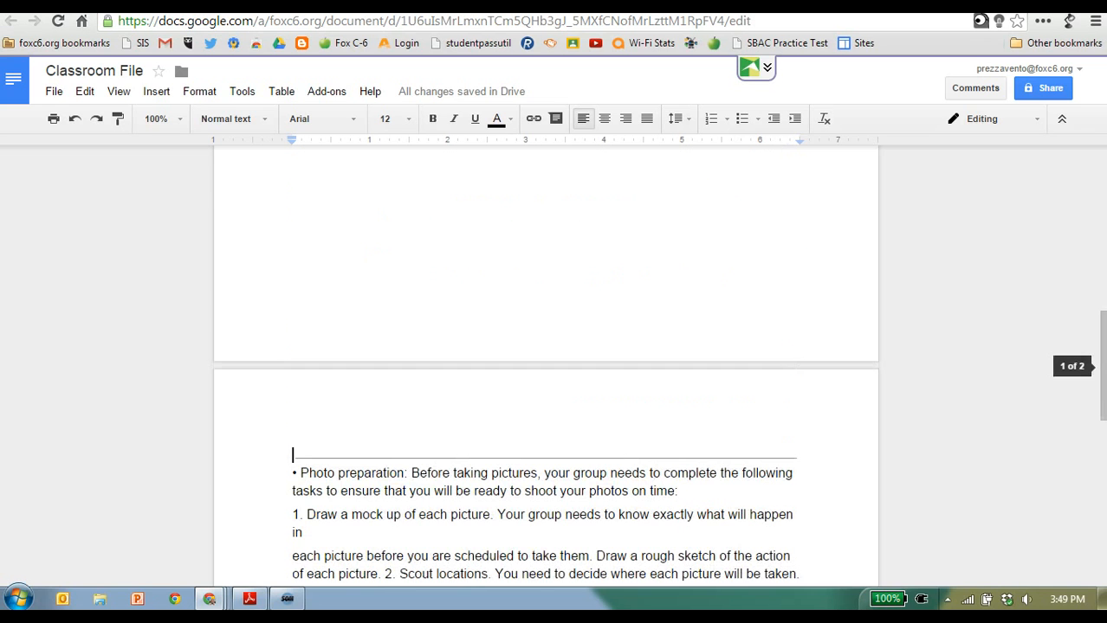
pyautogui.scroll(3)
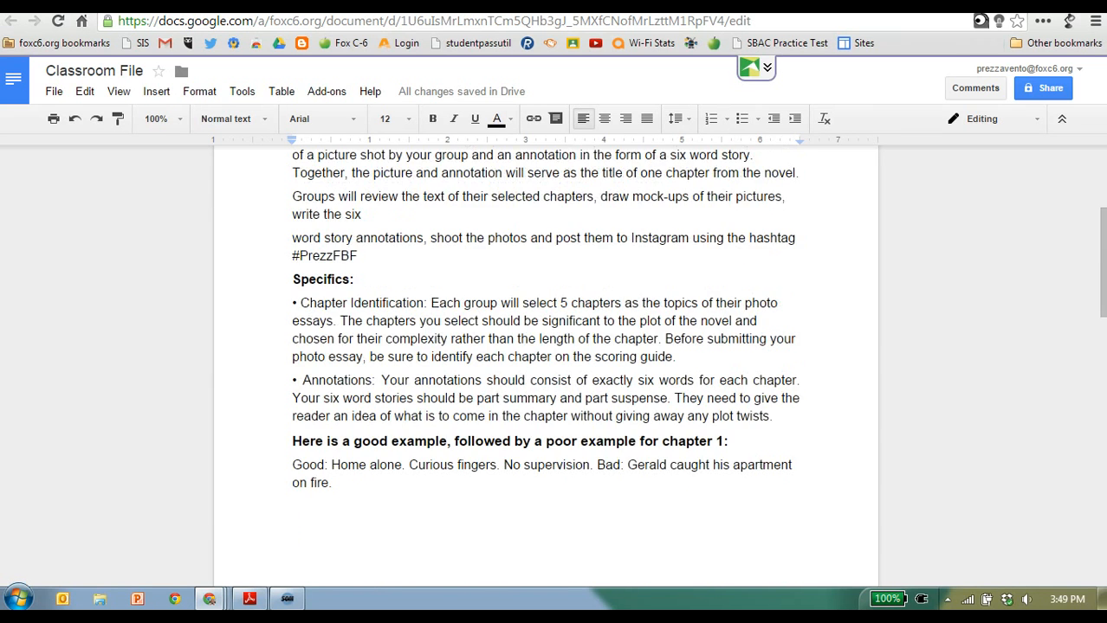
pyautogui.scroll(3)
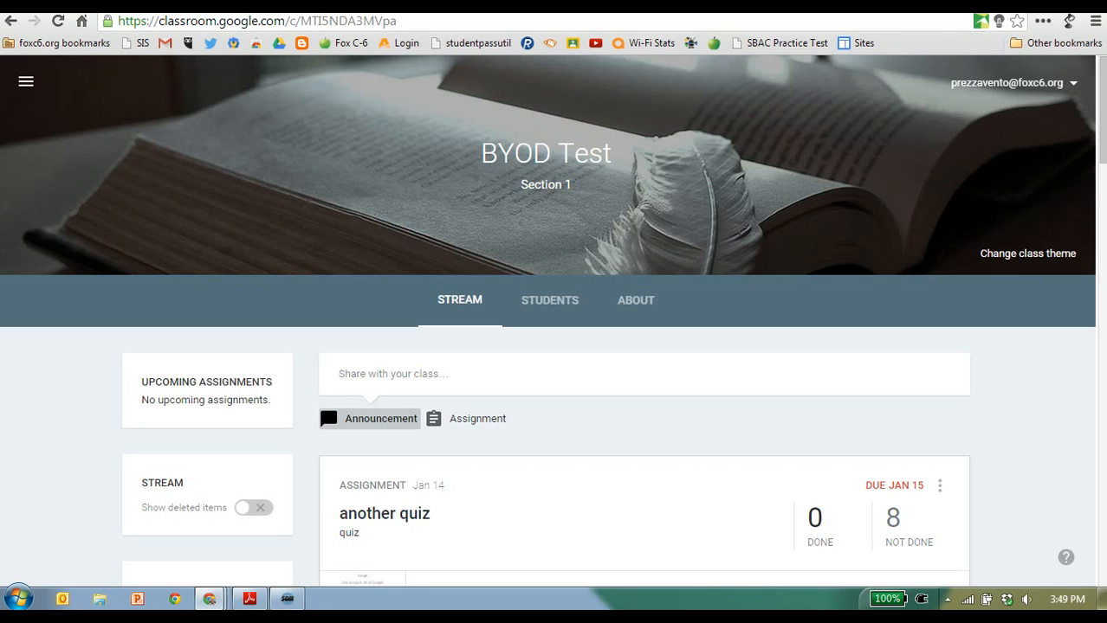
# Create a BYOD Test assignment titled 'Assignment Title' with description 'Instructions go here'
pyautogui.click(477, 418)
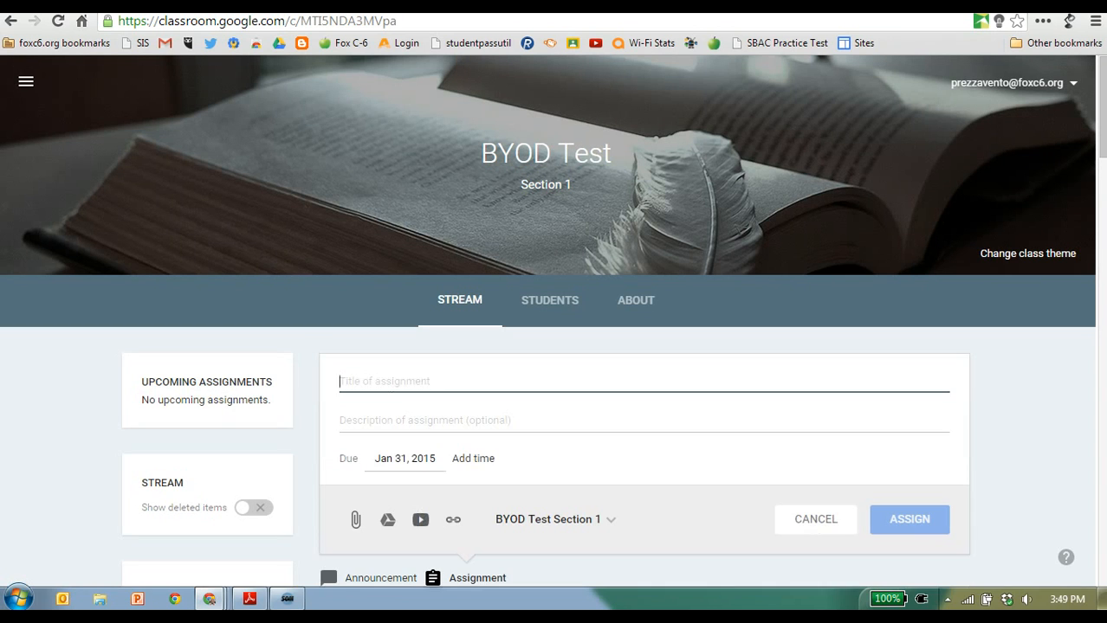
pyautogui.write('A')
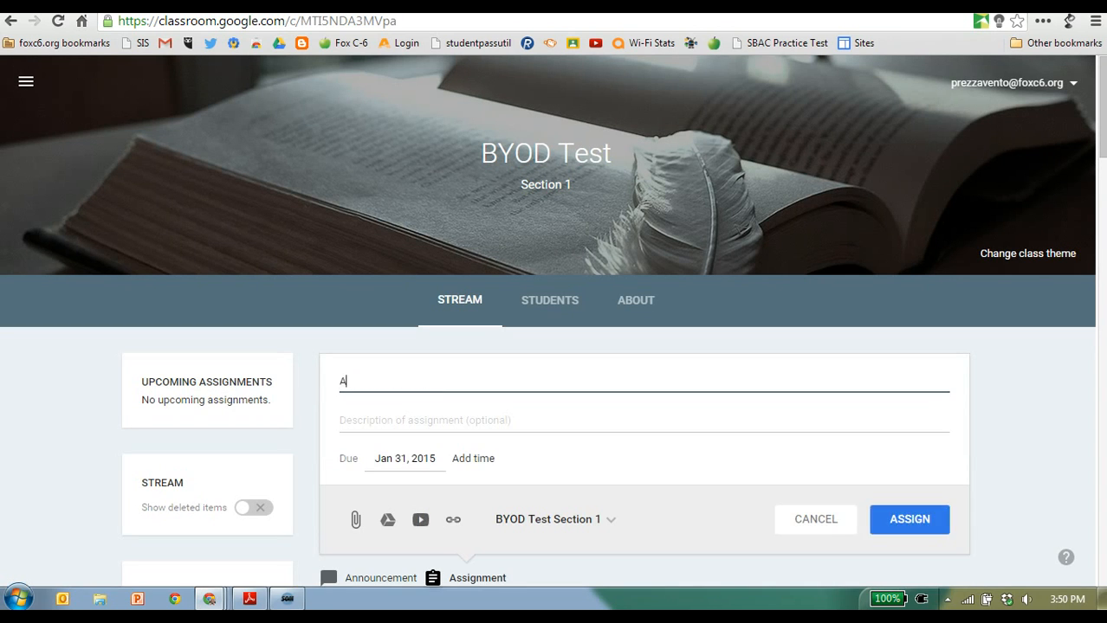
pyautogui.write('ssignment Ti')
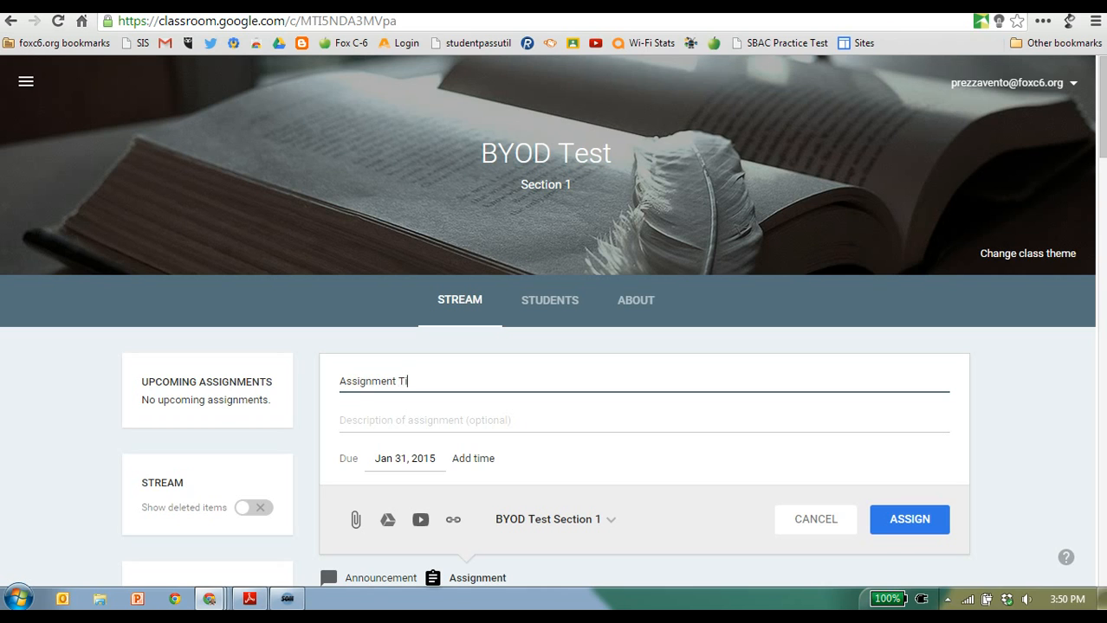
pyautogui.click(643, 420)
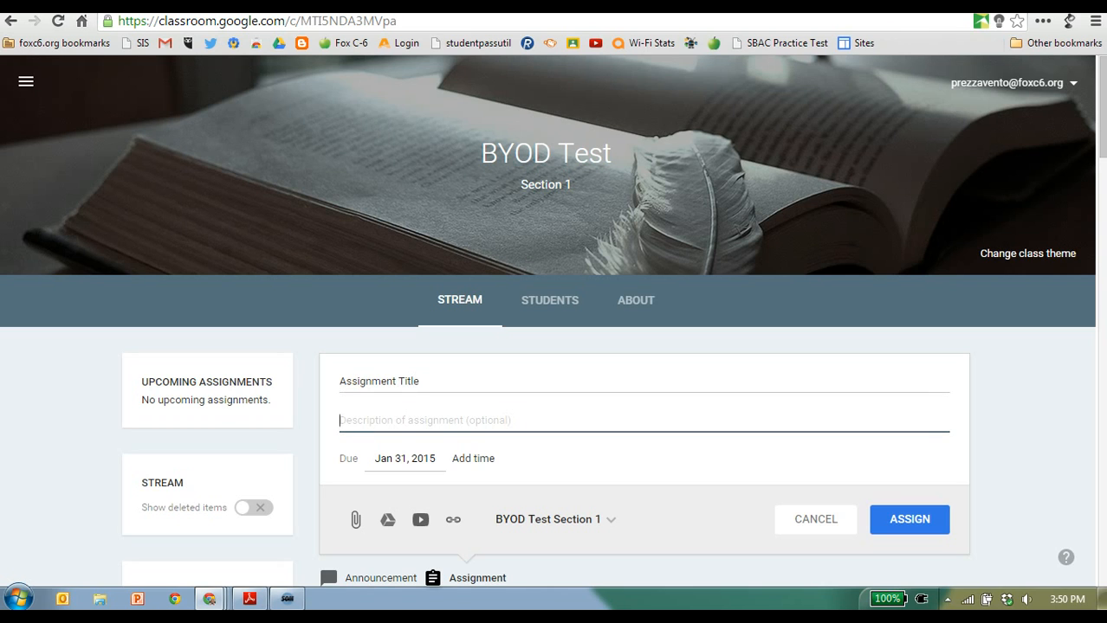
pyautogui.write('Instruct')
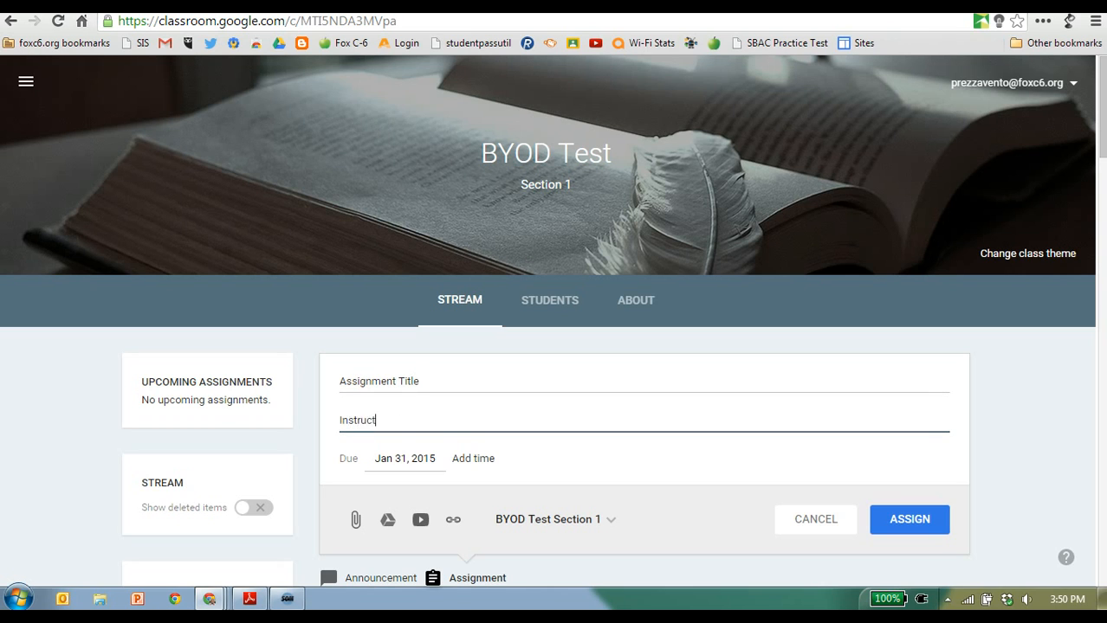
pyautogui.write('ions go here')
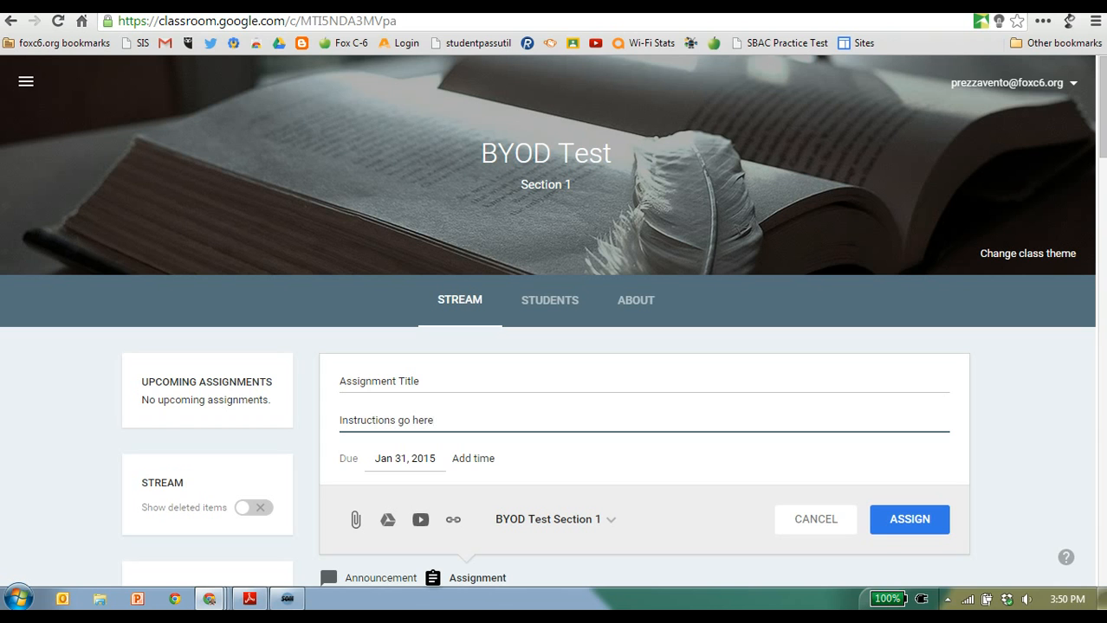
pyautogui.scroll(-3)
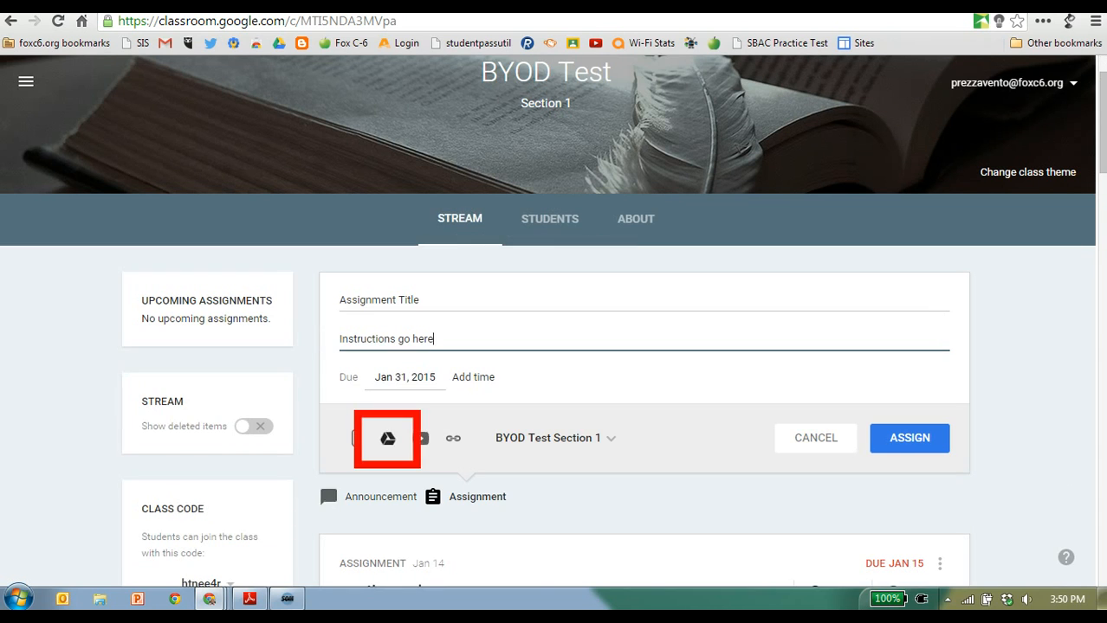
pyautogui.moveTo(387, 438)
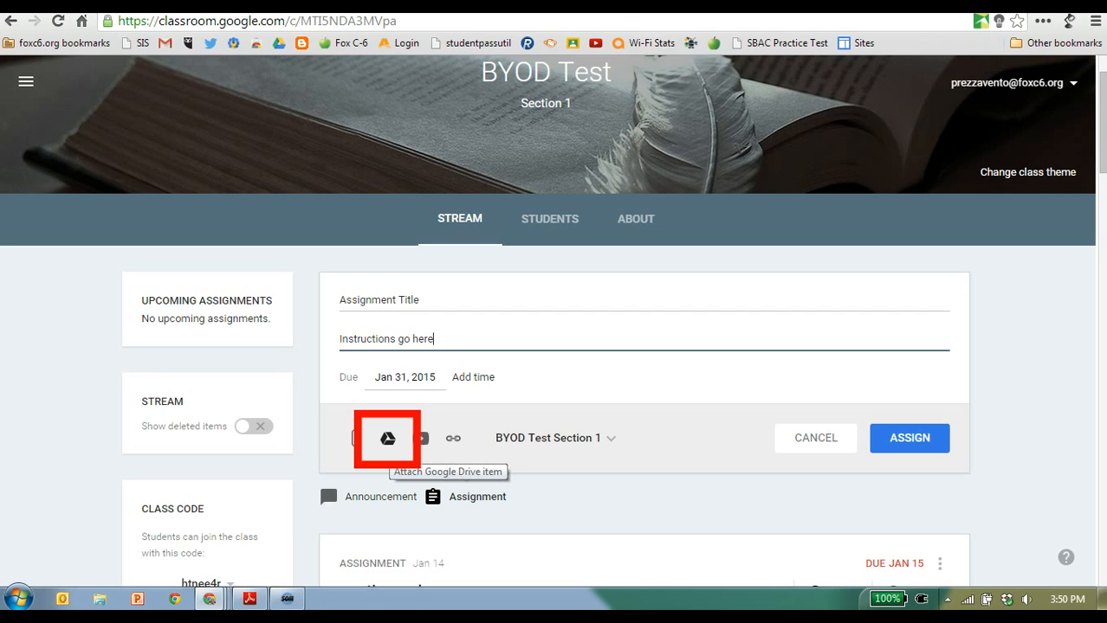
# Attach Classroom File from Drive, set to make a copy for each student
pyautogui.click(388, 437)
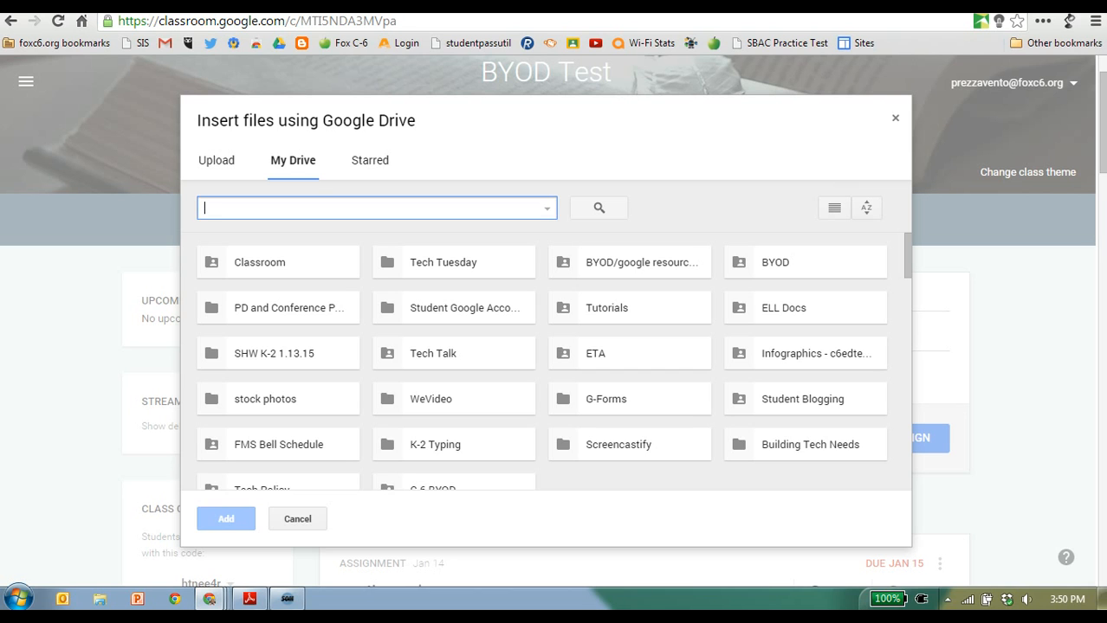
pyautogui.write('classroom')
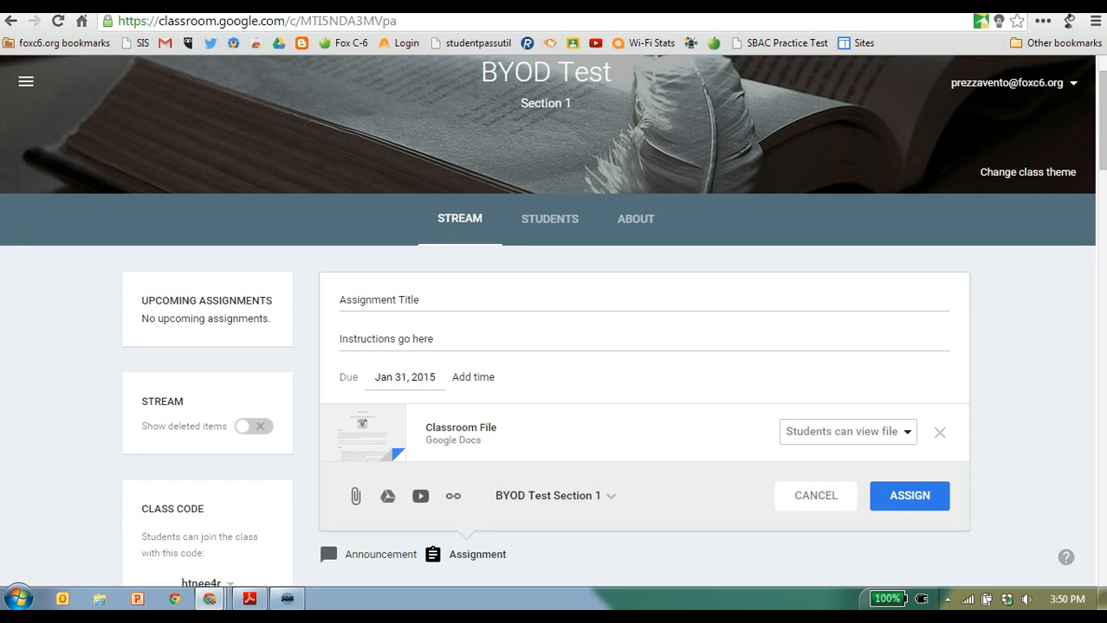
pyautogui.click(847, 432)
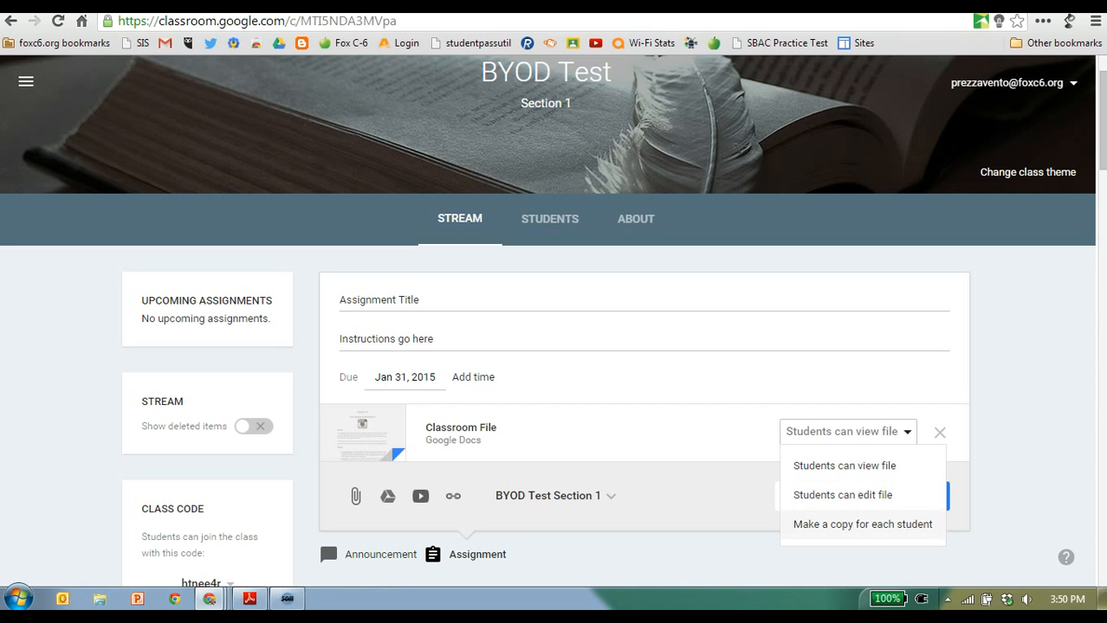
pyautogui.click(863, 524)
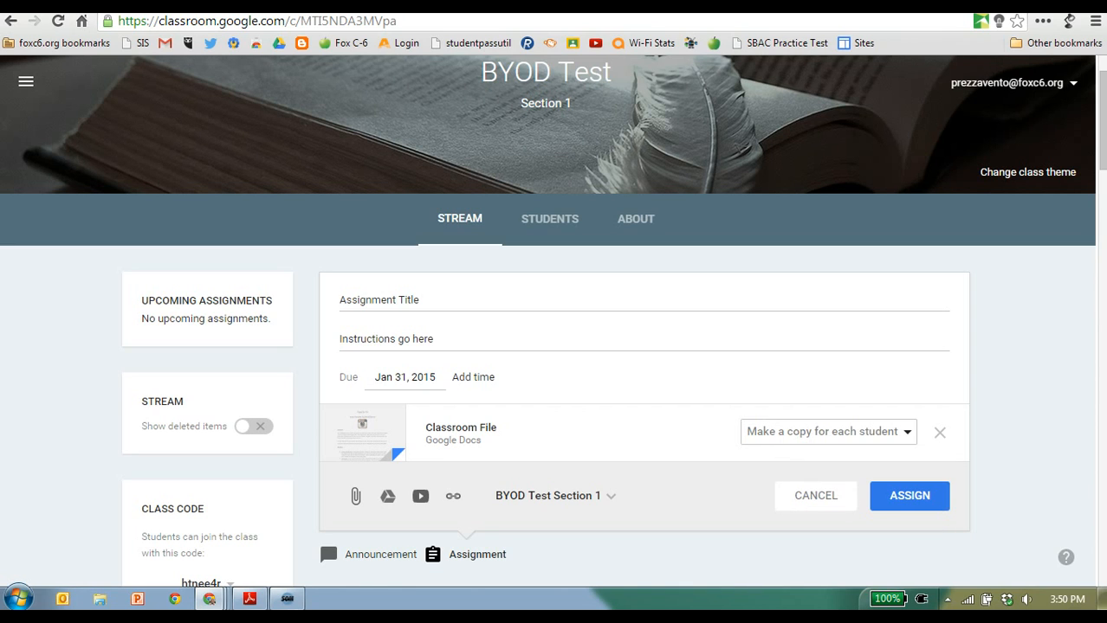